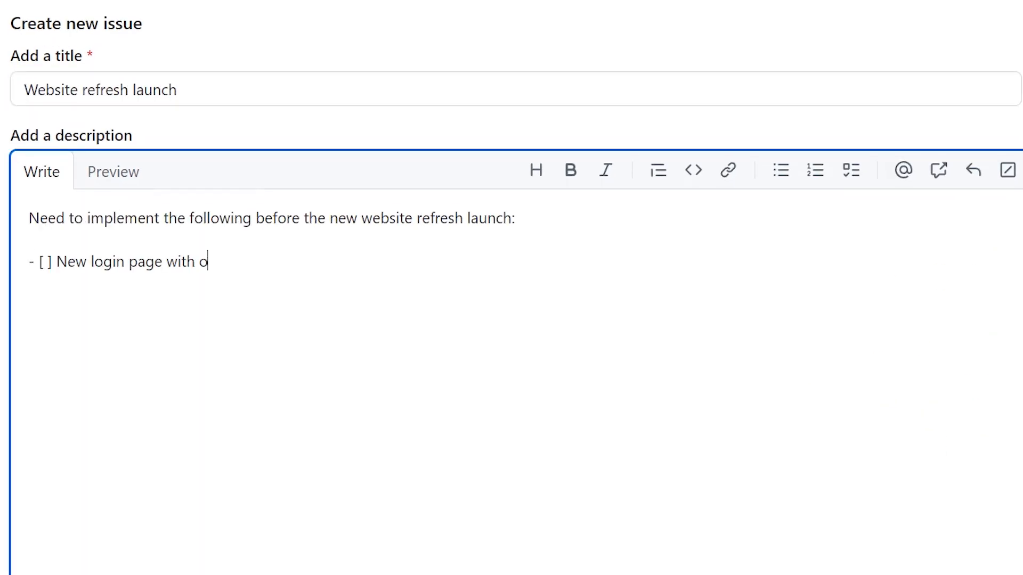
# Finish the issue description with the order tracking task item.
pyautogui.write('rder tracking')
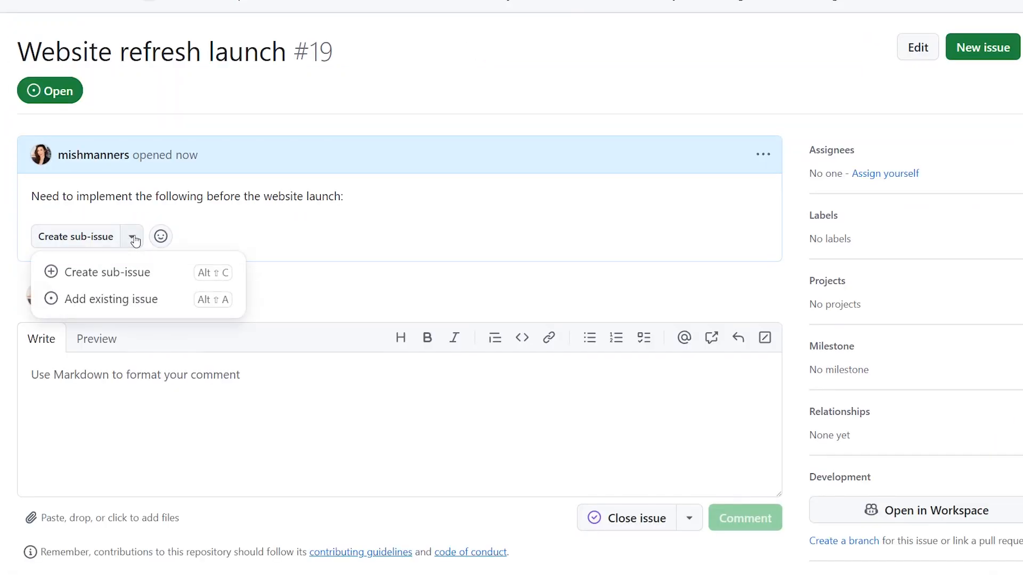
# Create the 'New login page with order tracking' sub-issue under Website refresh launch.
pyautogui.click(106, 272)
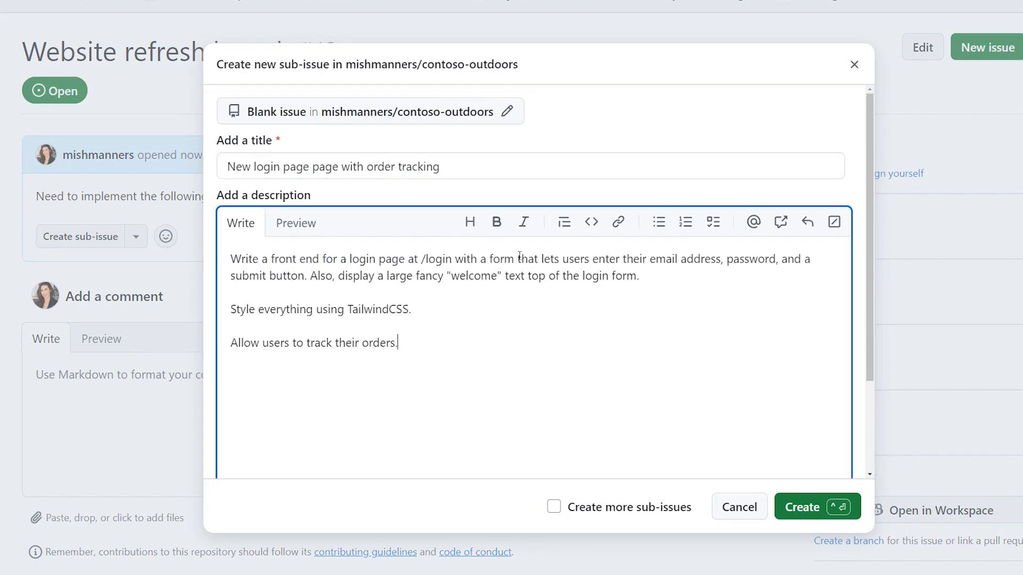
pyautogui.click(802, 507)
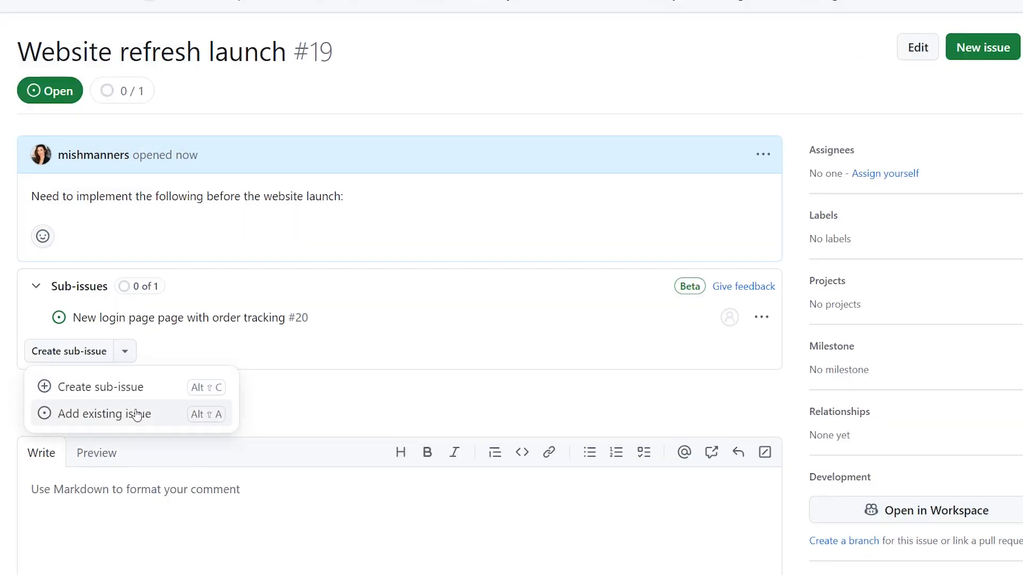
pyautogui.click(103, 414)
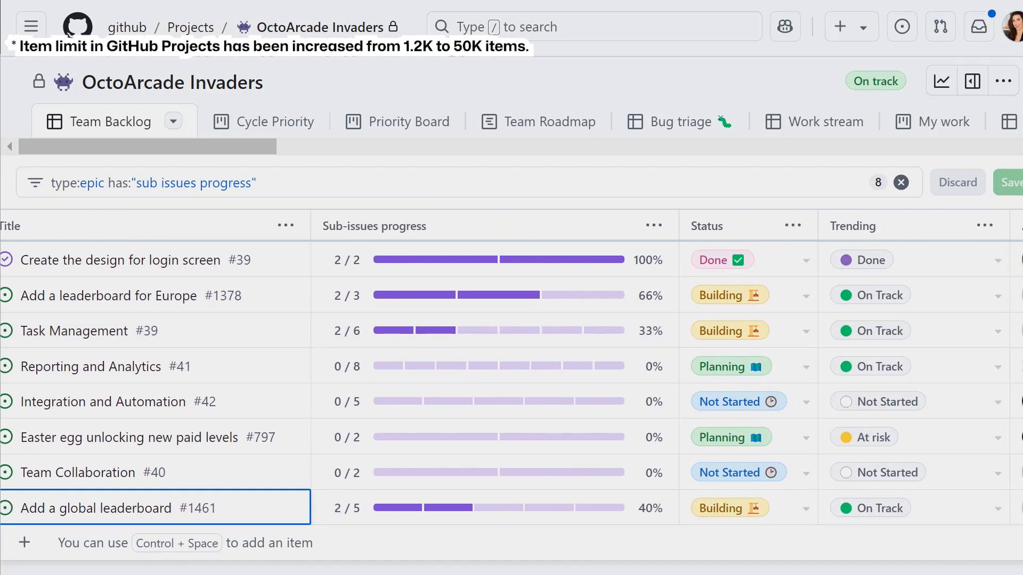
# Go to the planning-tracking-demo repository's issues list.
pyautogui.click(78, 509)
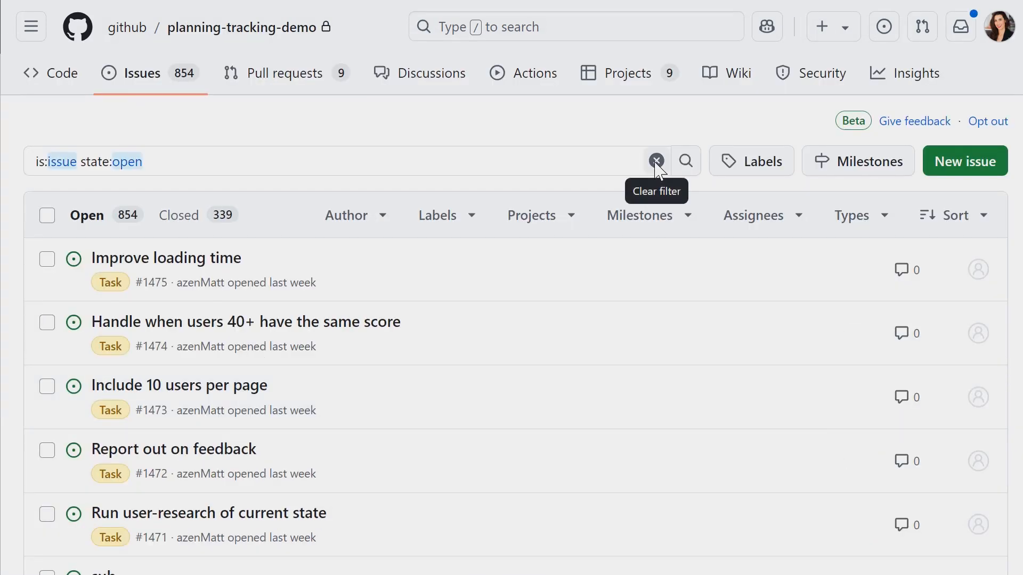
# Replace the open-issues filter with a query excluding issues assigned to riley.
pyautogui.click(657, 161)
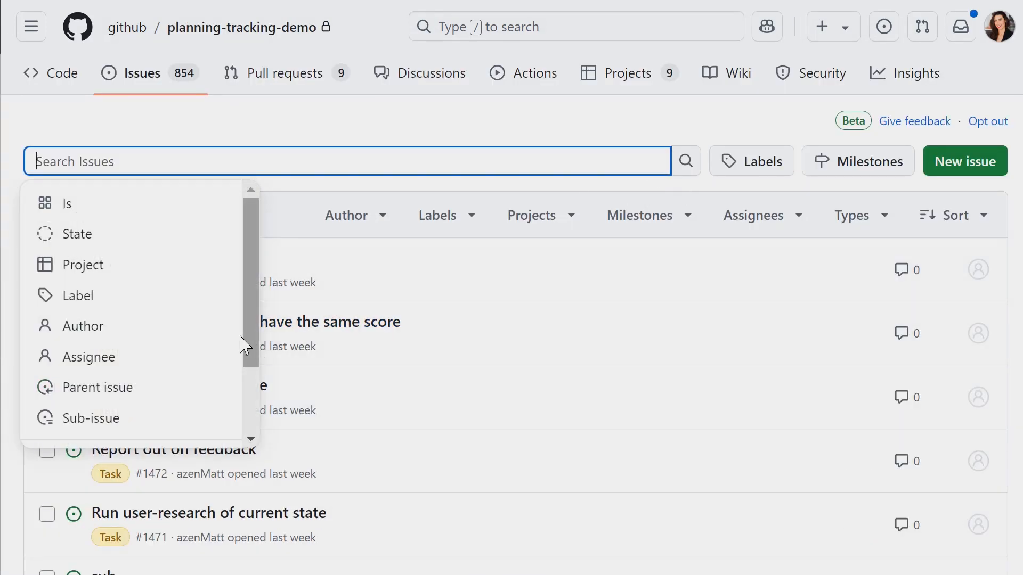
pyautogui.scroll(-3)
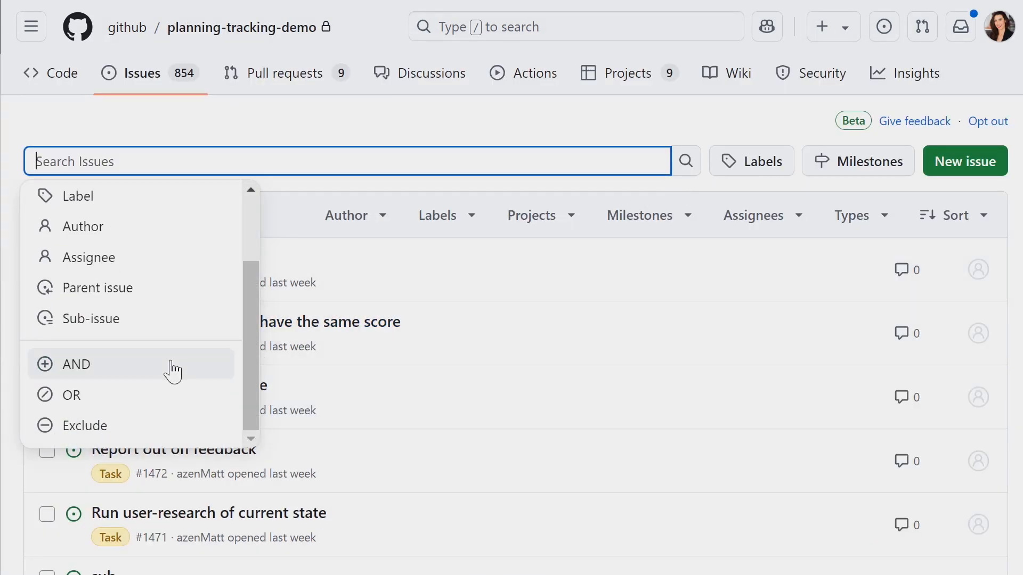
pyautogui.click(76, 364)
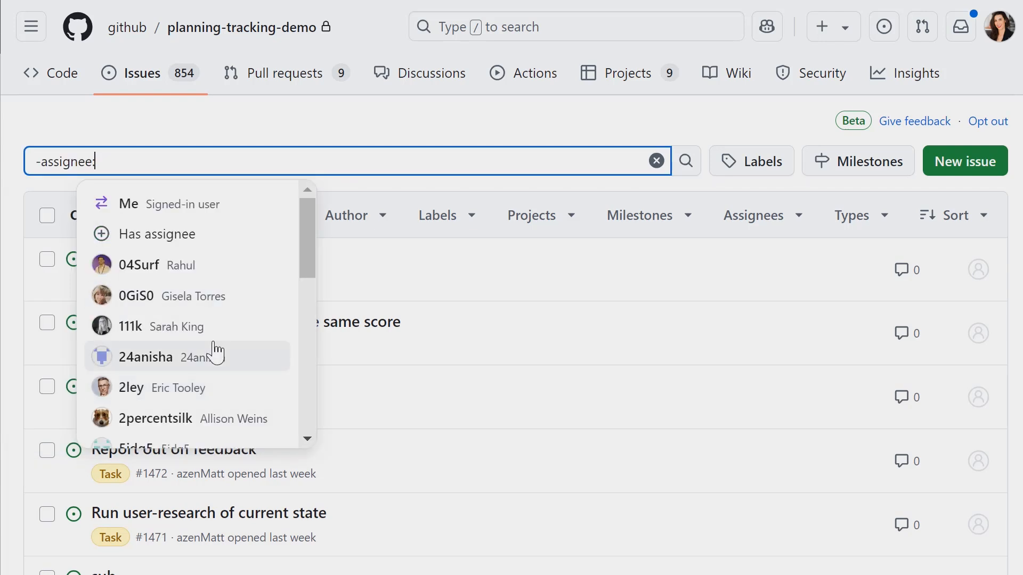
pyautogui.write('riley')
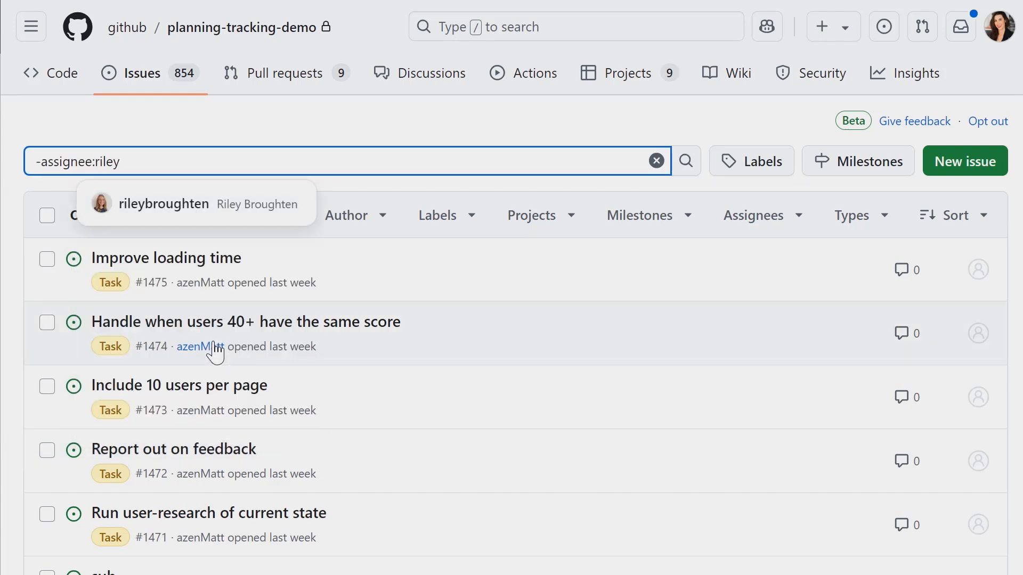